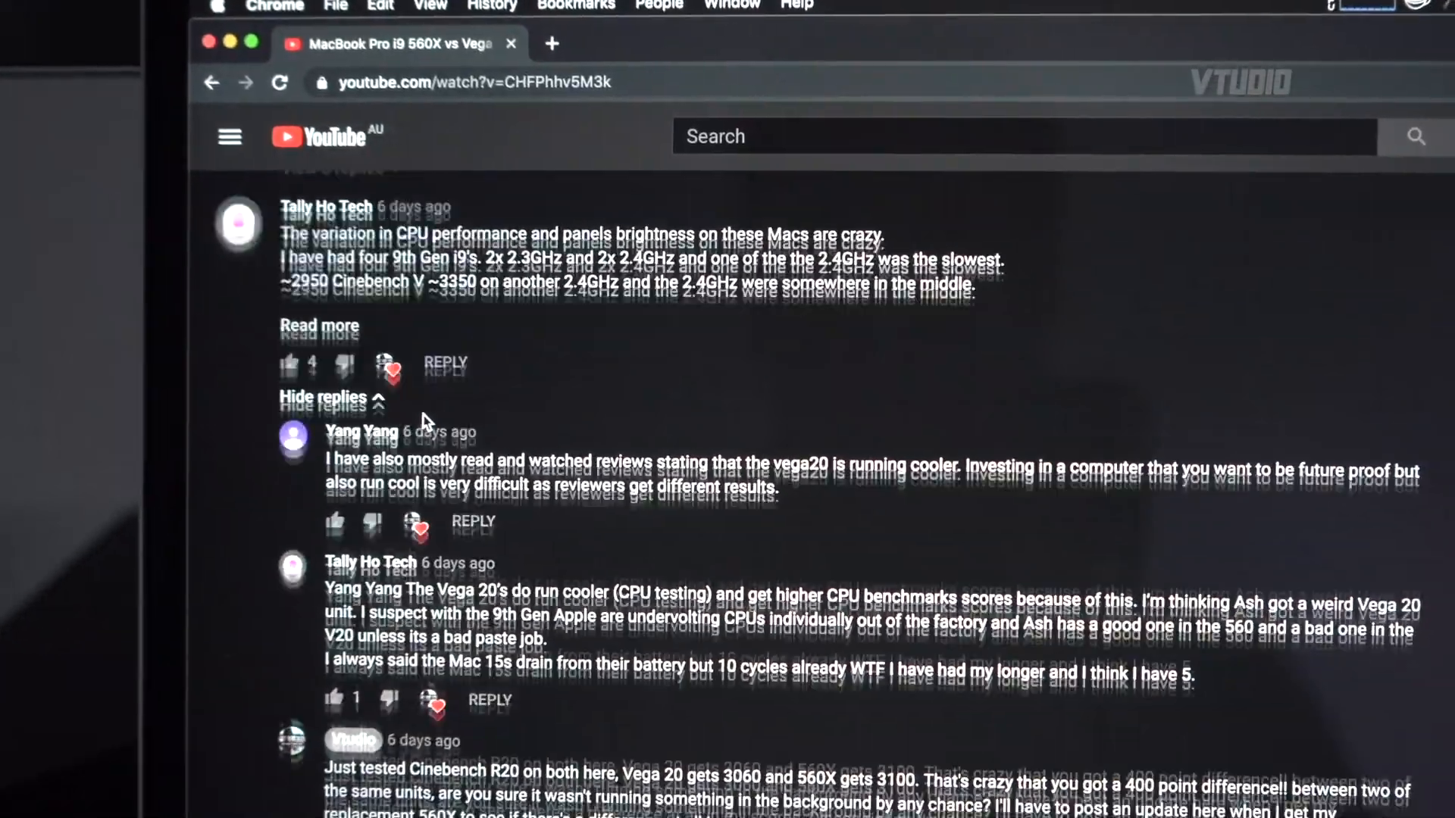
scroll("down", 3)
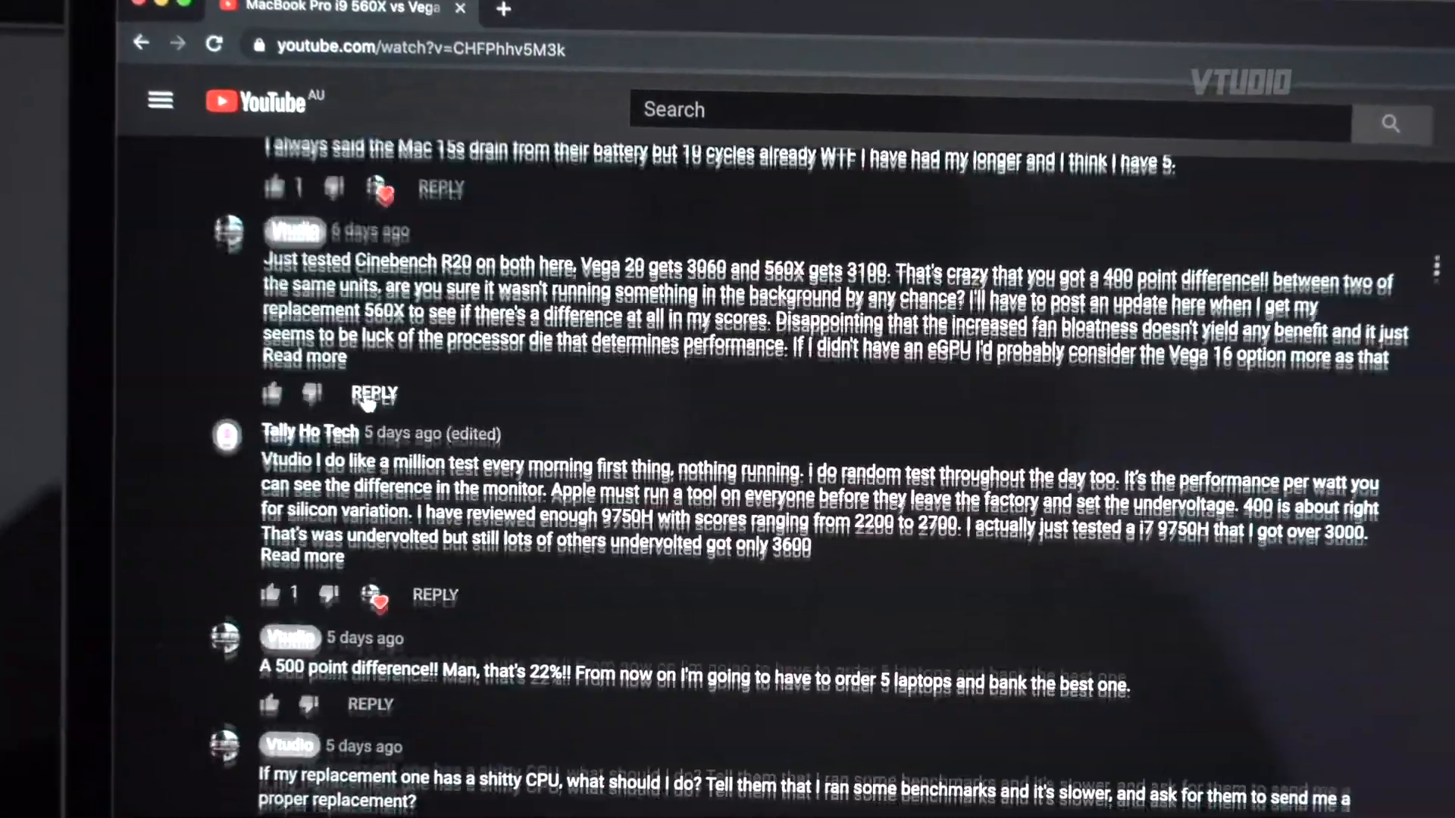
scroll("down", 3)
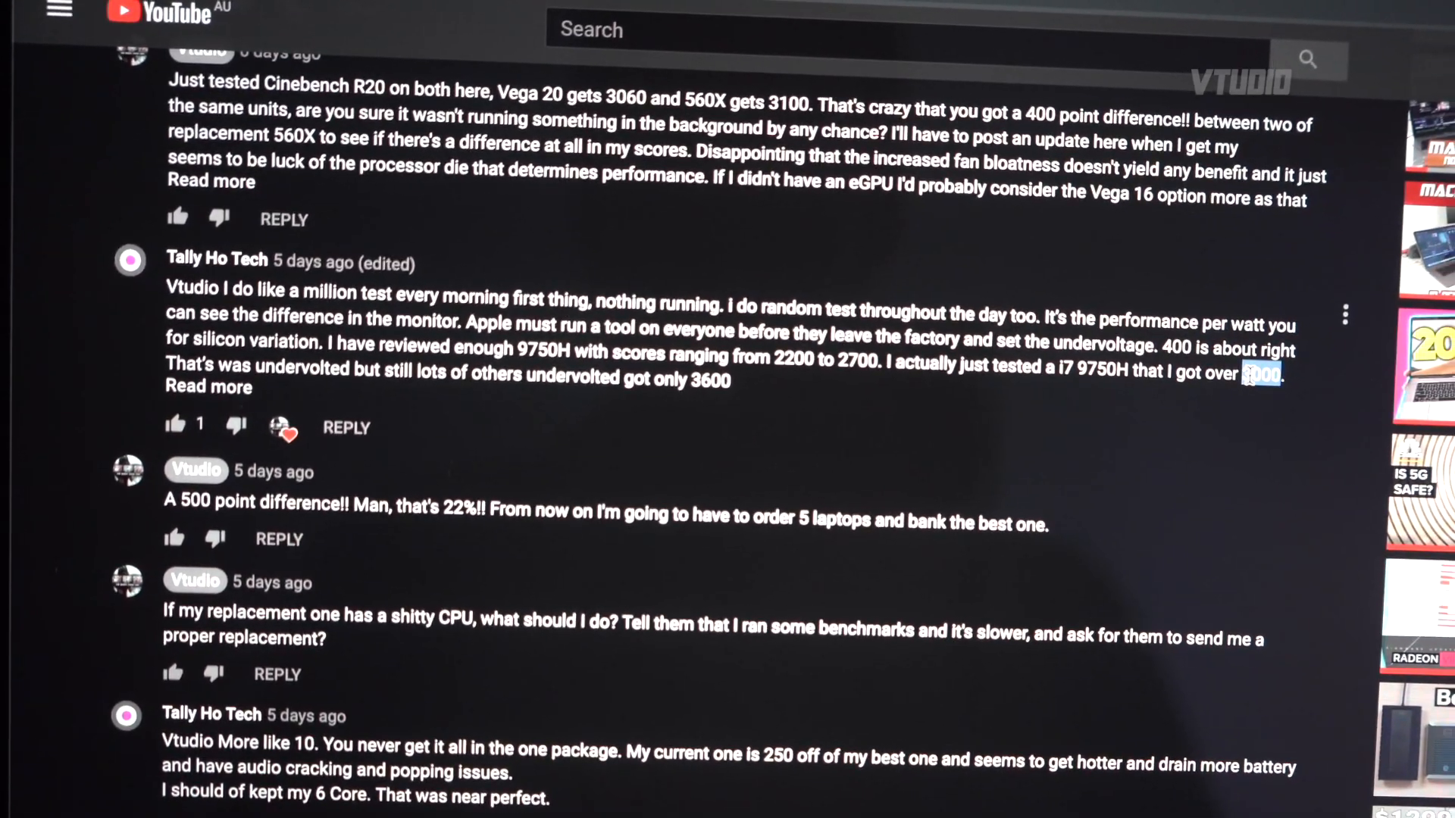
scroll("down", 3)
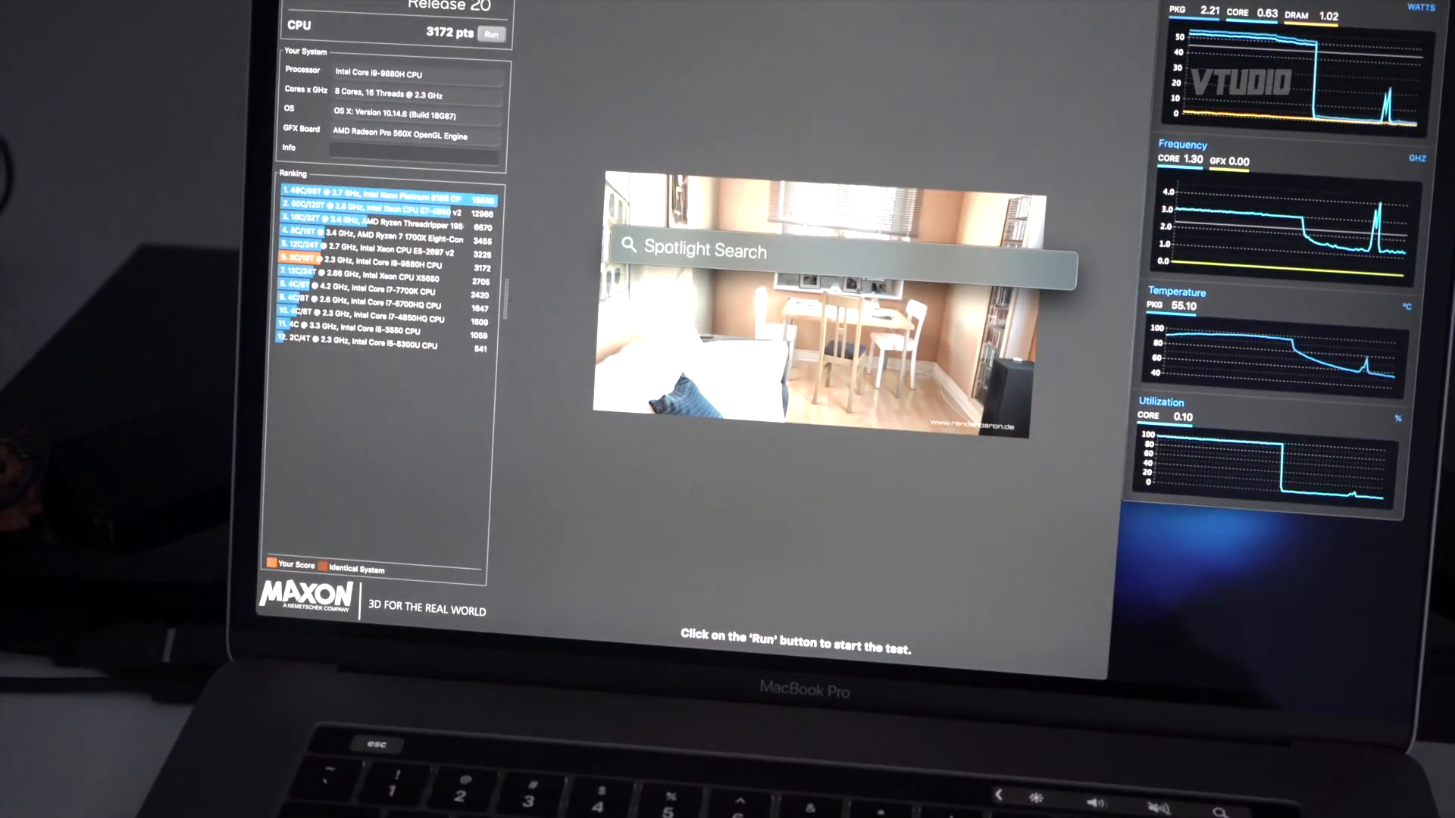
type("3172/27")
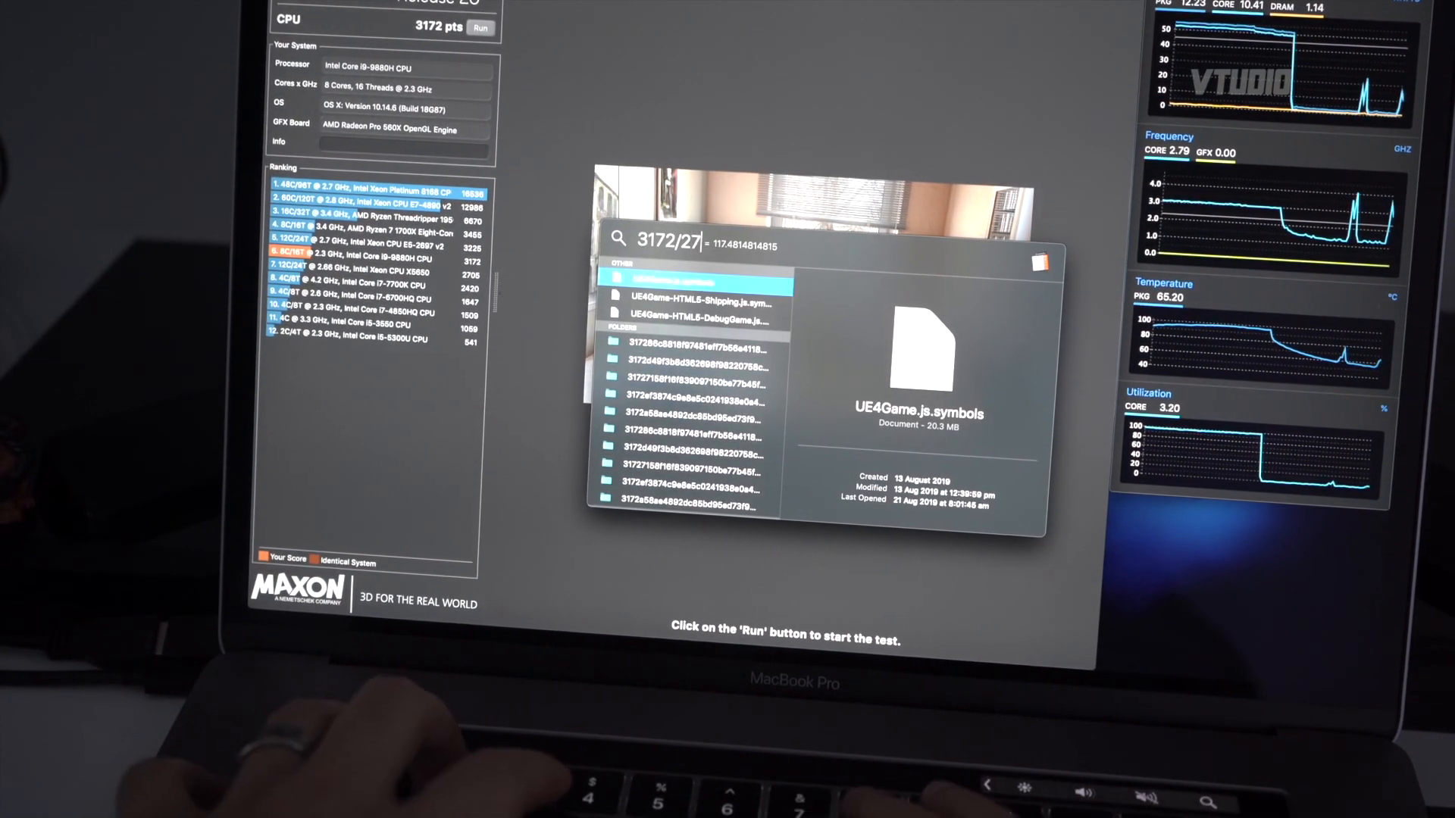
type("84")
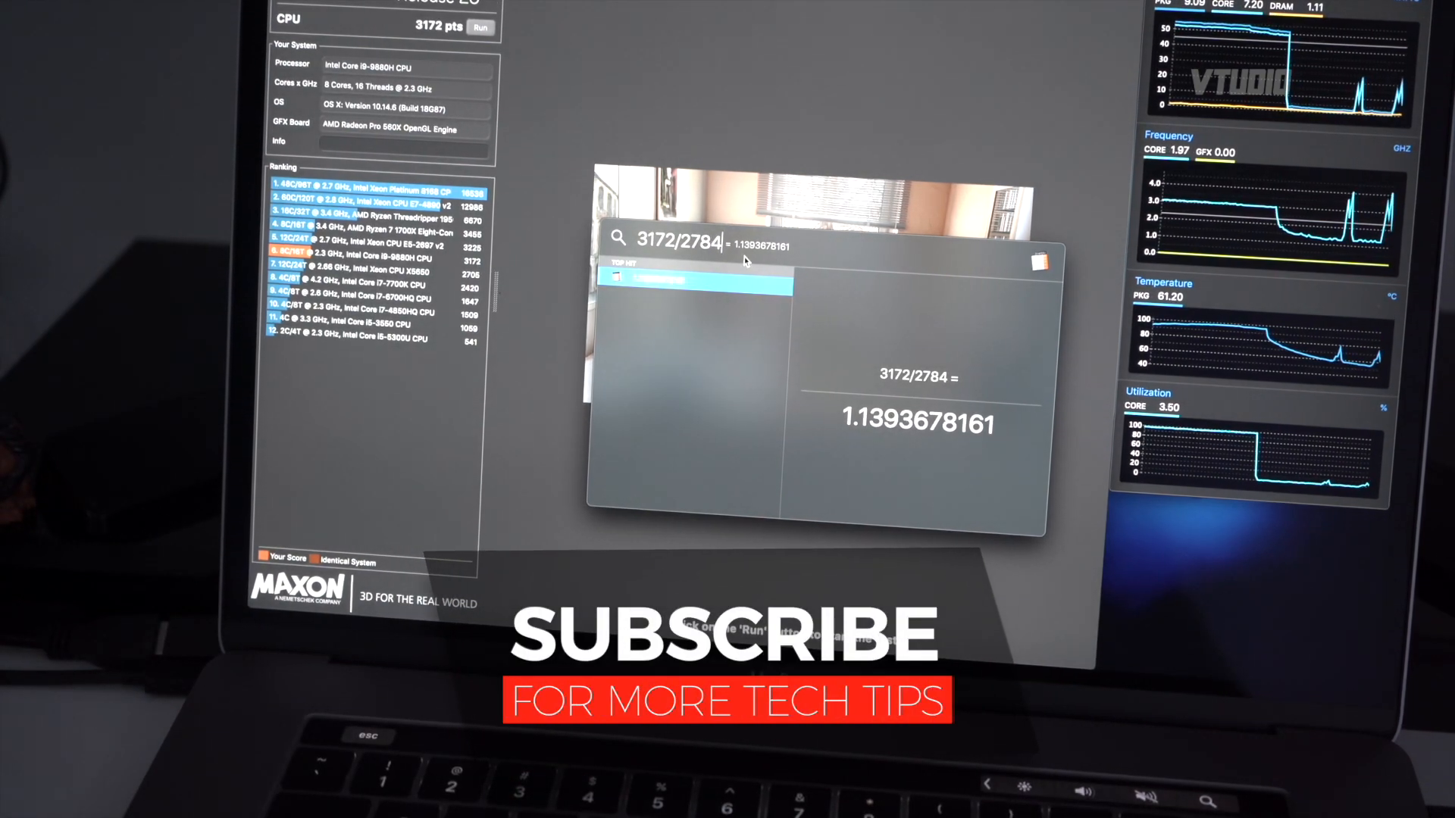